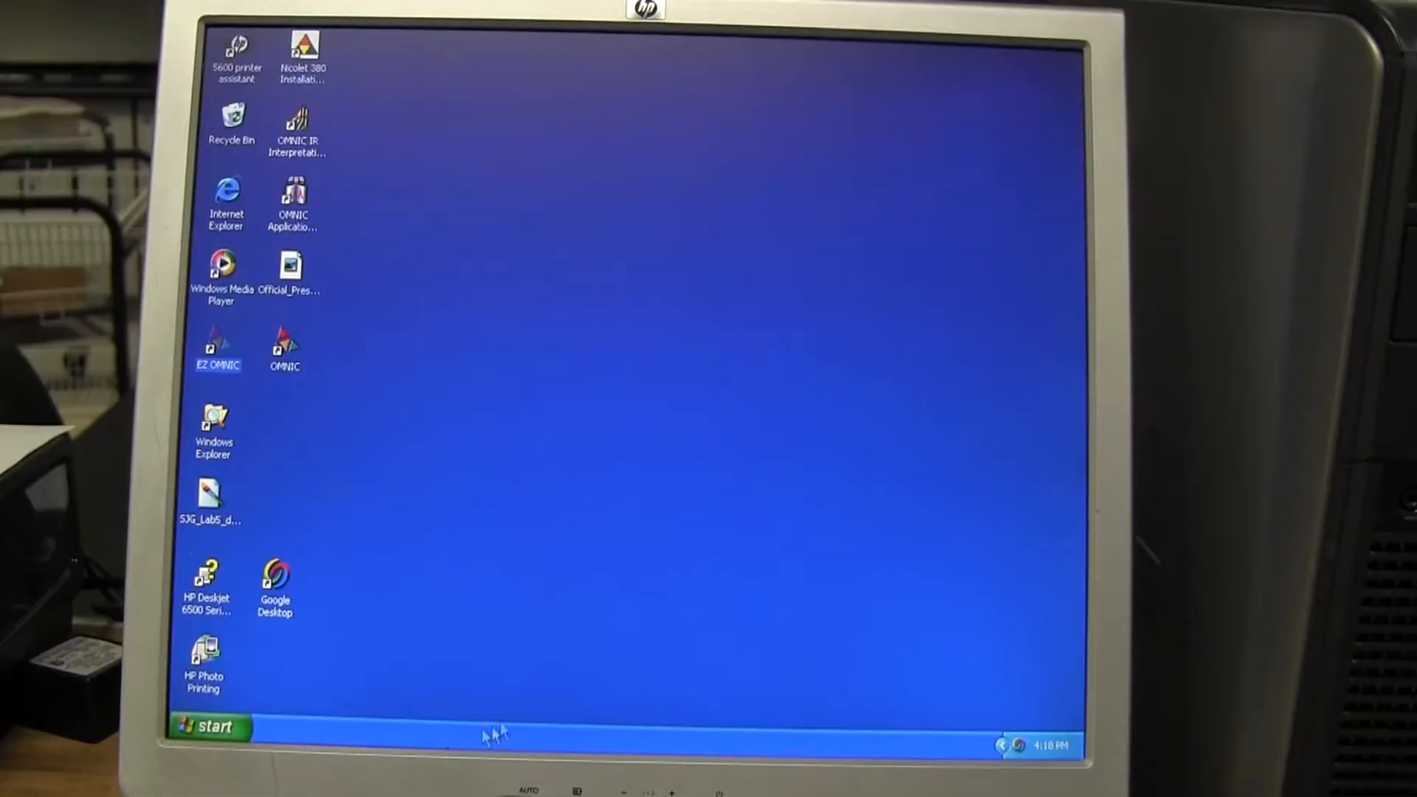
- Launch OMNIC from its desktop icon
{"action": "left_click", "coordinate": [209, 726]}
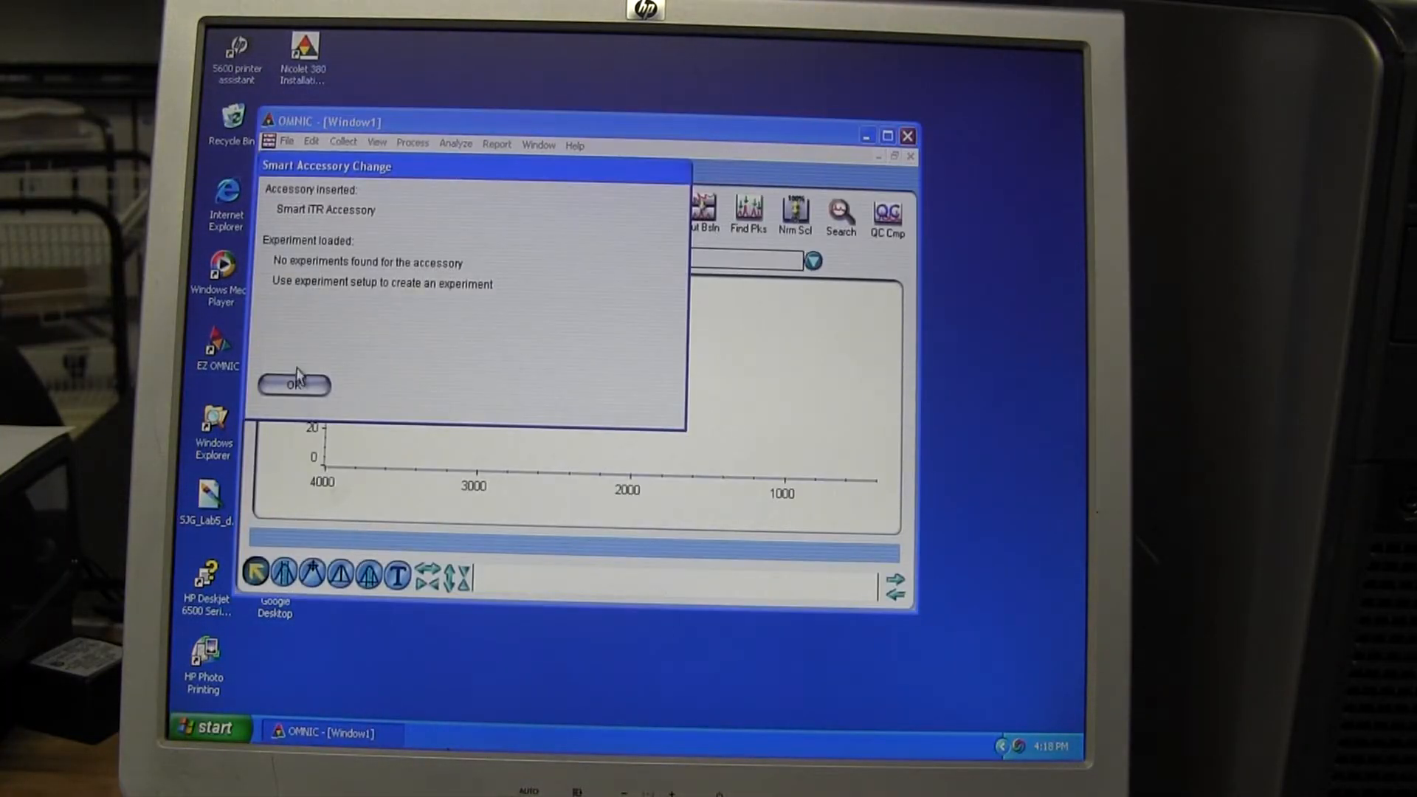
- Dismiss the accessory change notice and collect a 16-scan background without adding it
{"action": "left_click", "coordinate": [294, 384]}
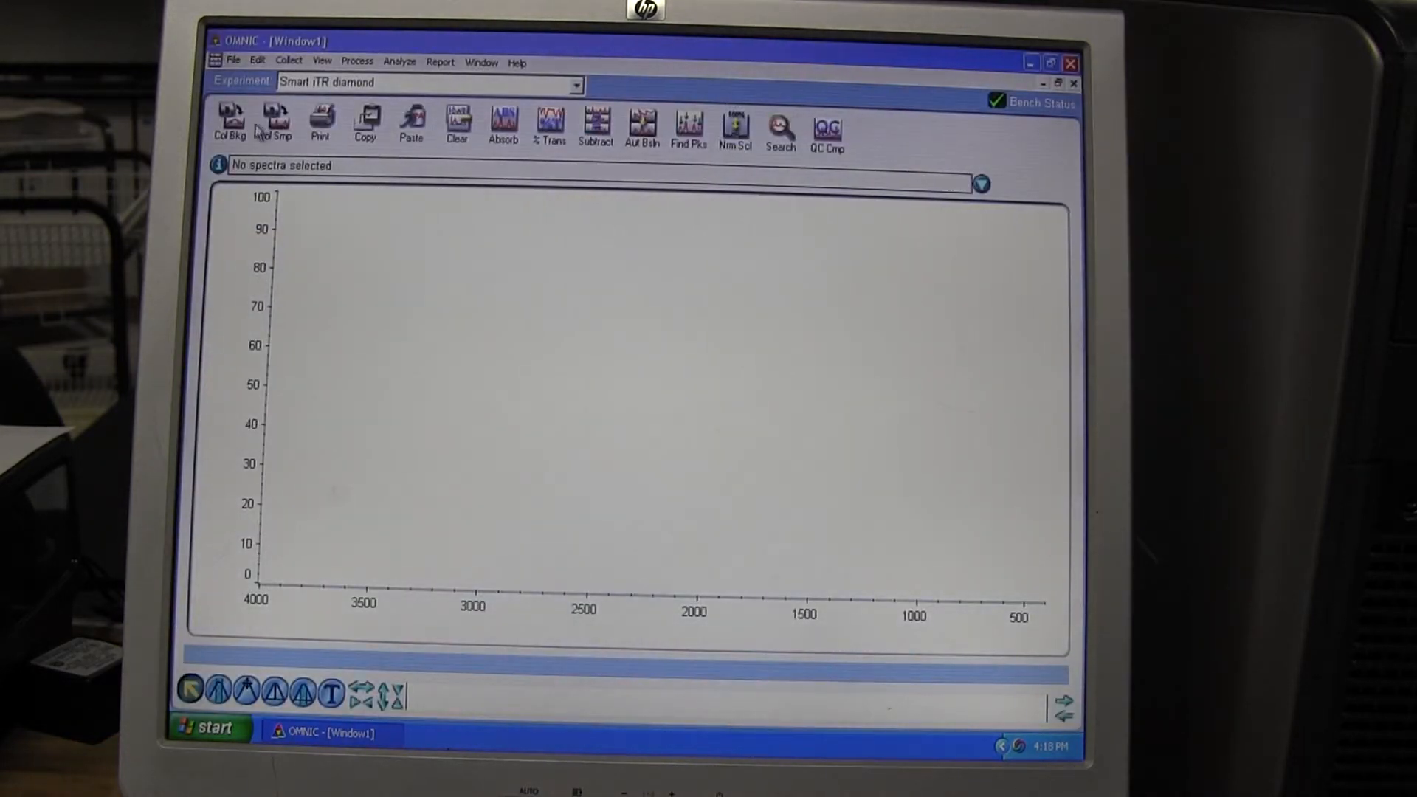
{"action": "left_click", "coordinate": [231, 117]}
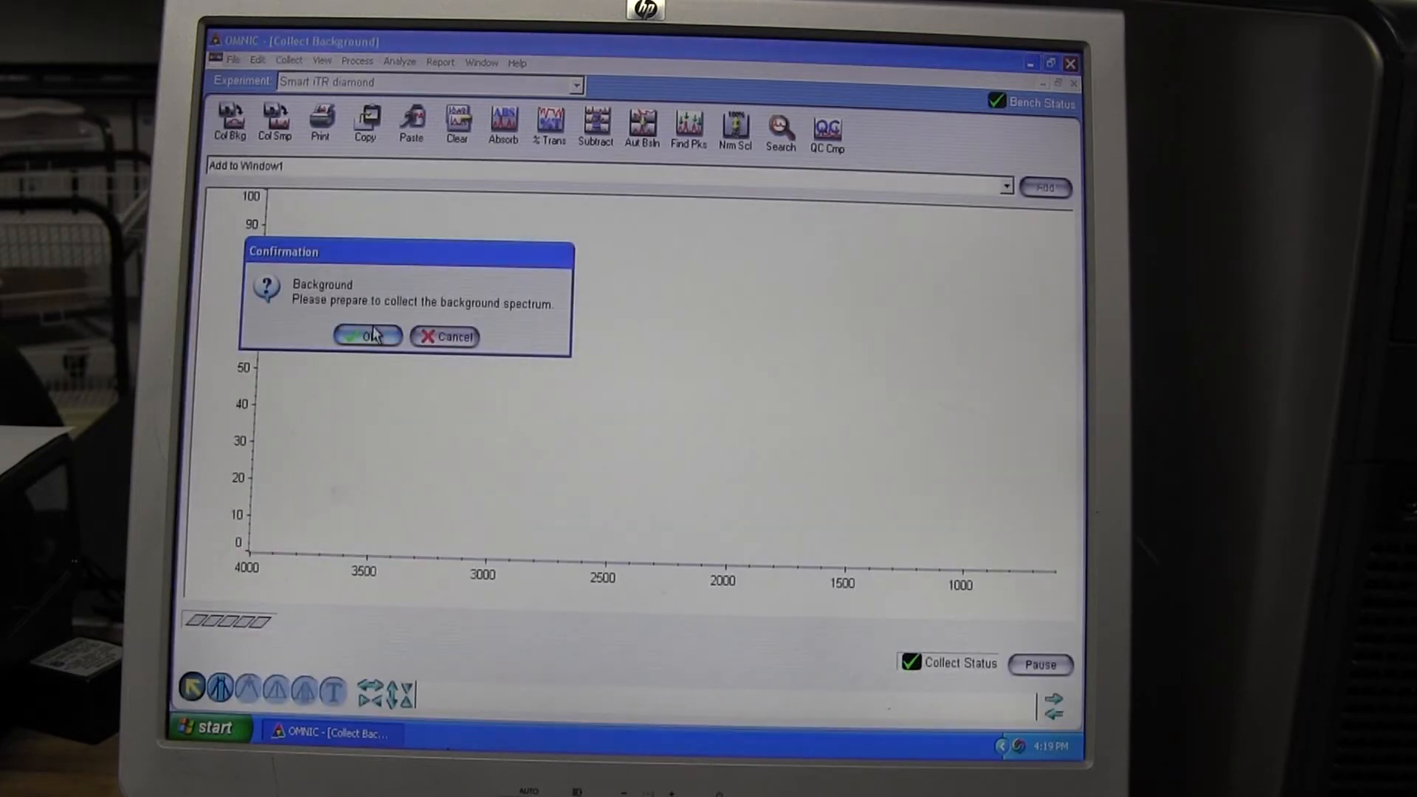
{"action": "left_click", "coordinate": [367, 336]}
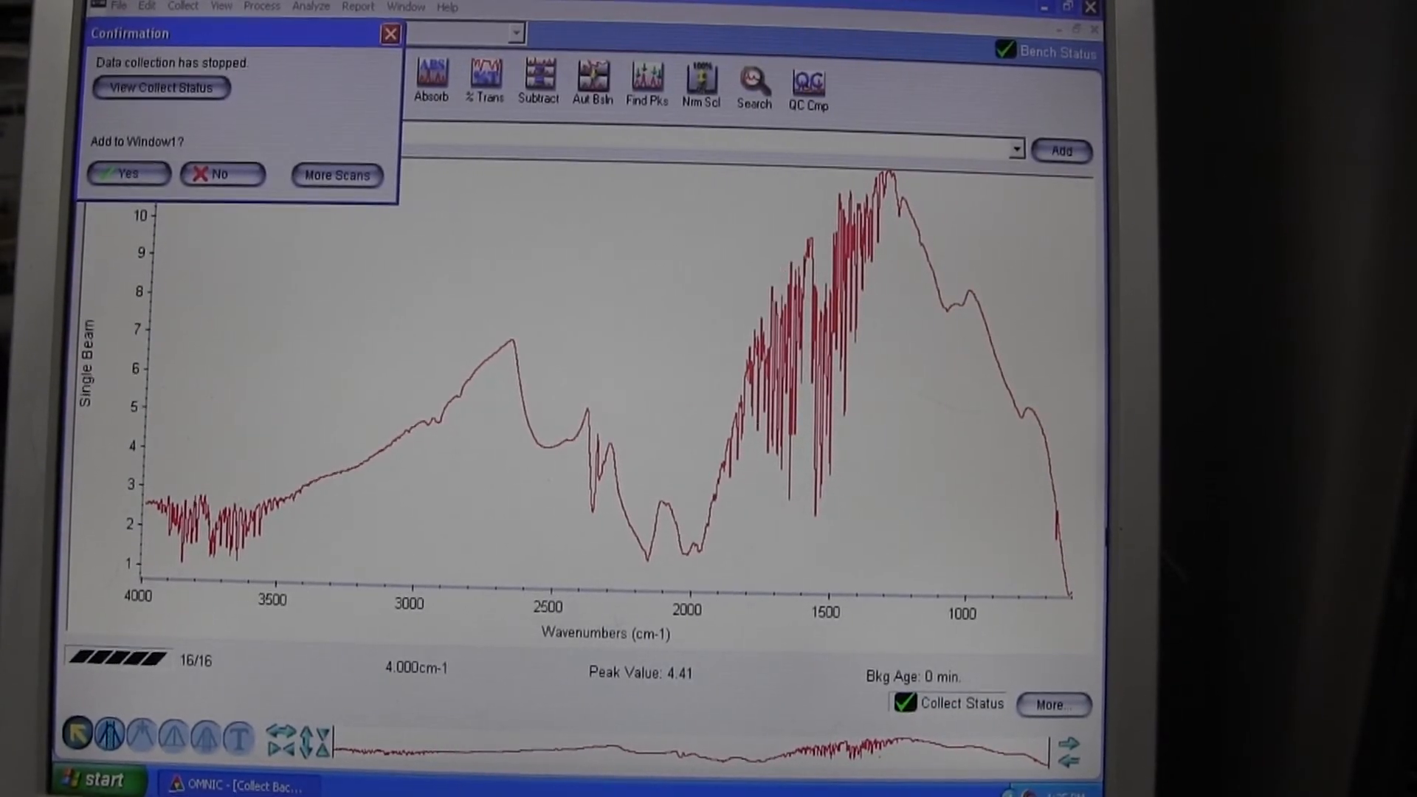
{"action": "left_click", "coordinate": [222, 175]}
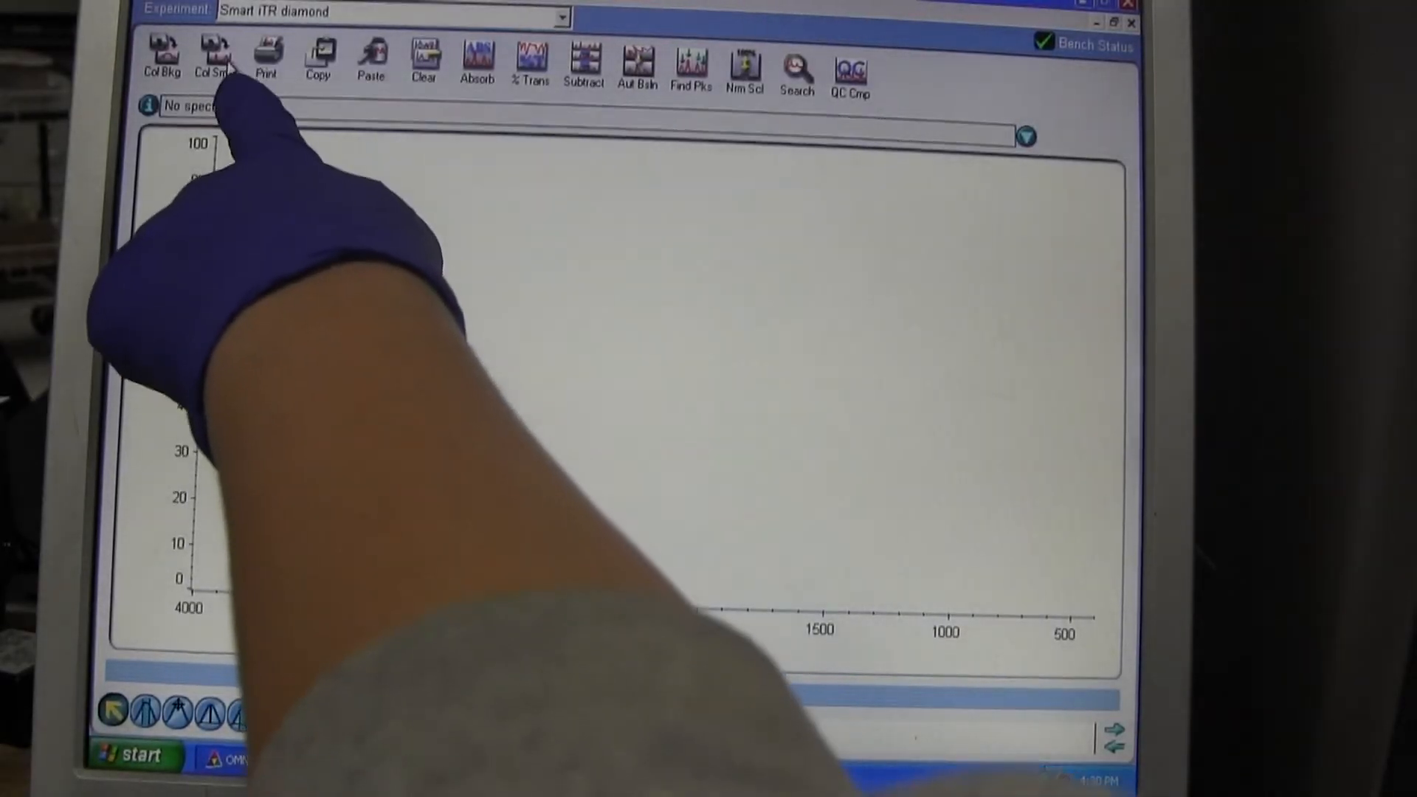
- Start sample collection and title the spectrum 'adk-t-pure'
{"action": "left_click", "coordinate": [213, 53]}
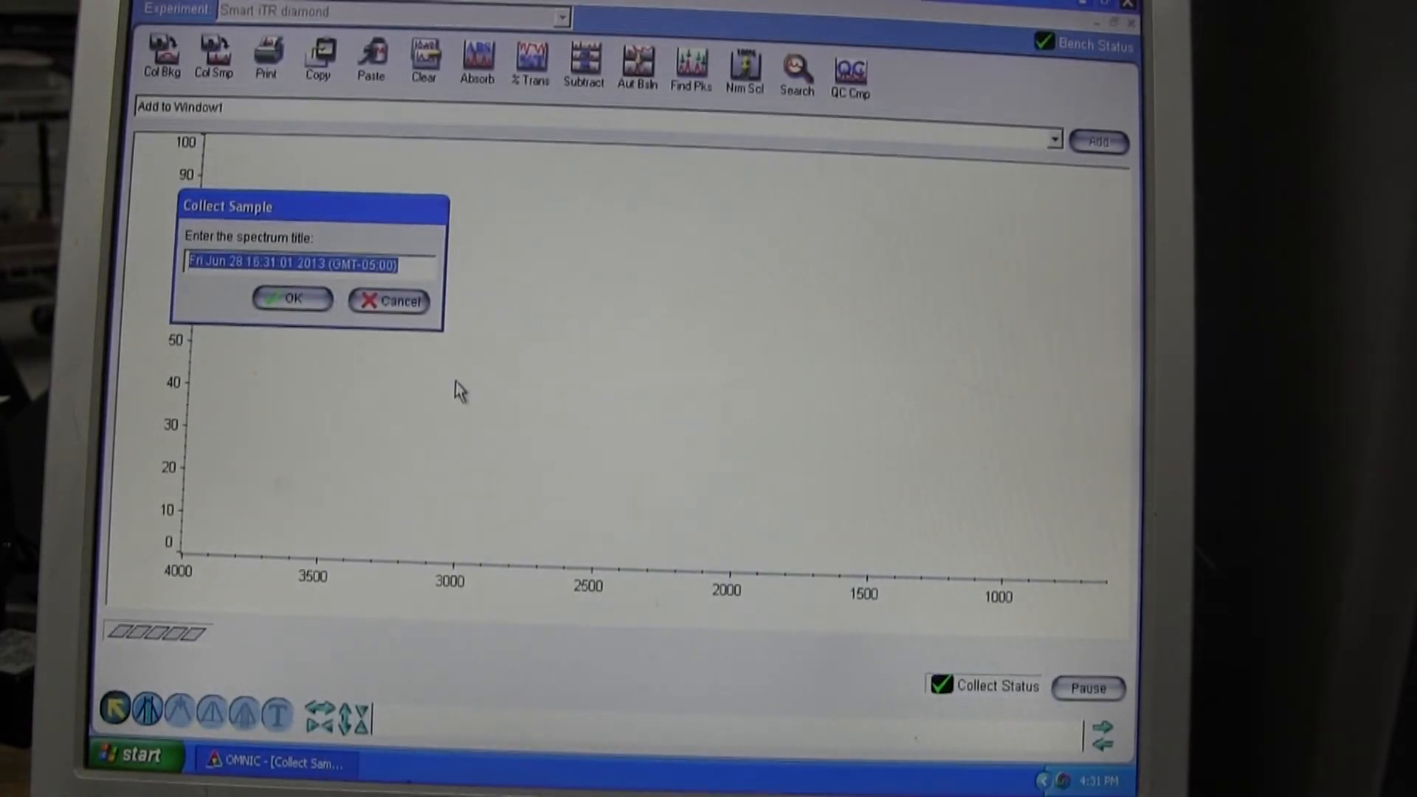
{"action": "type", "text": "a"}
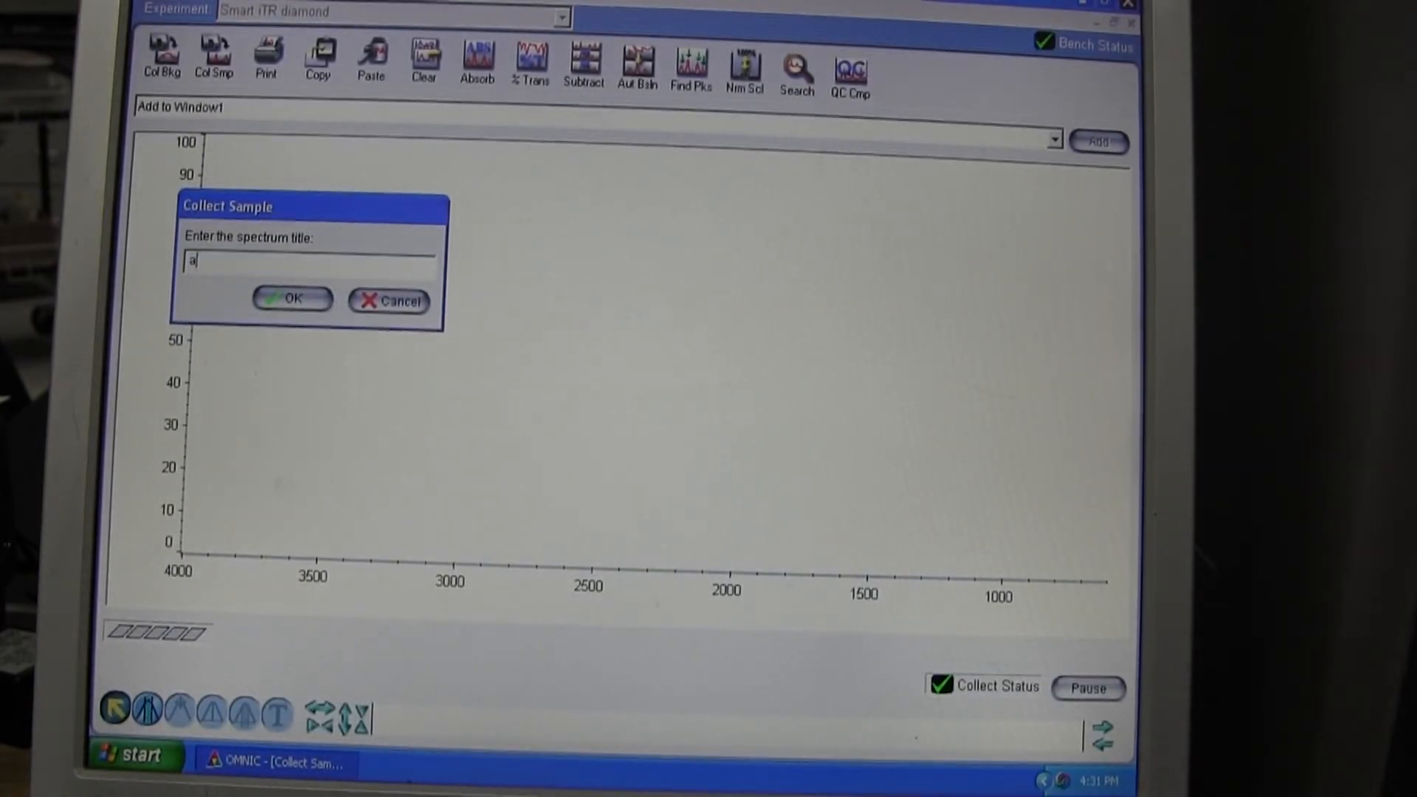
{"action": "type", "text": "dk-t-"}
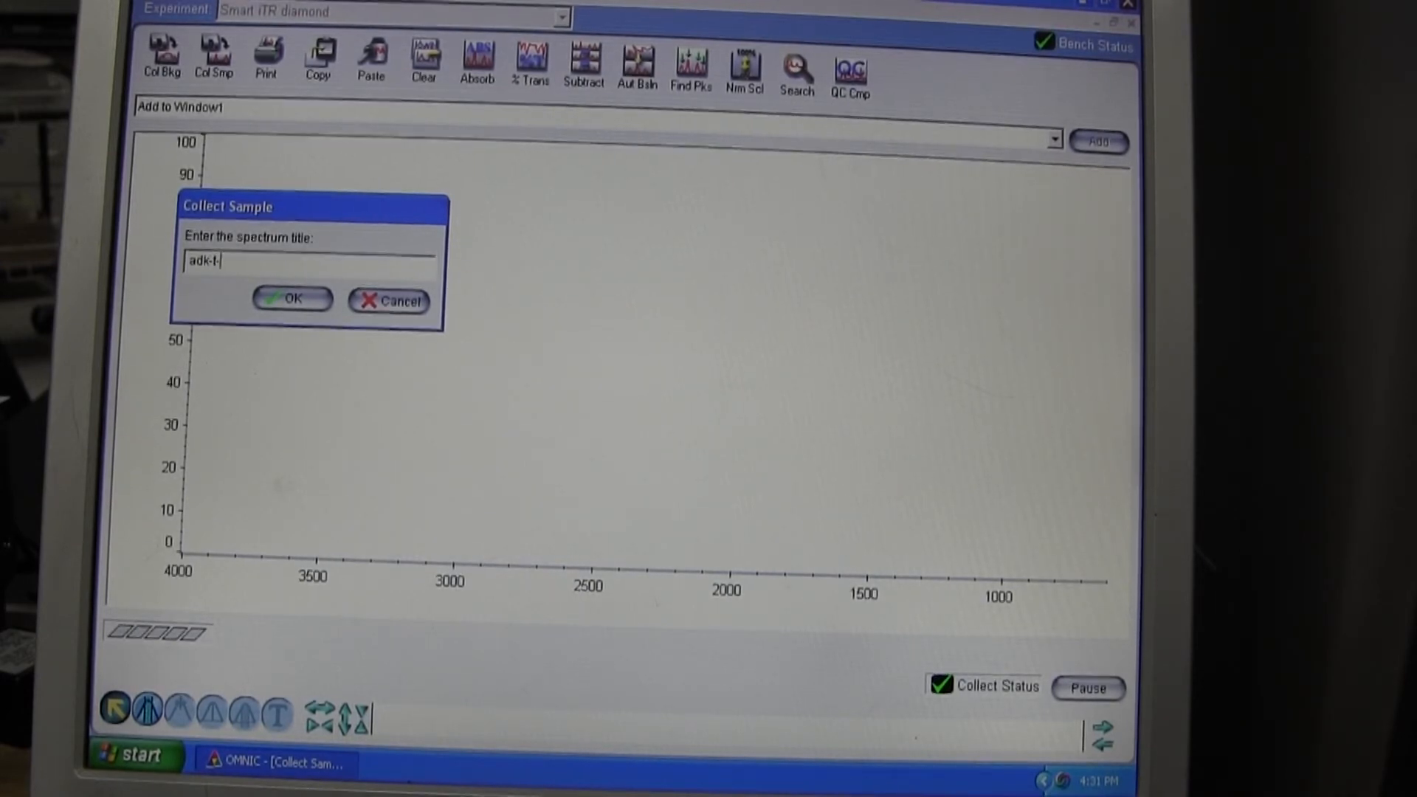
{"action": "type", "text": "pur"}
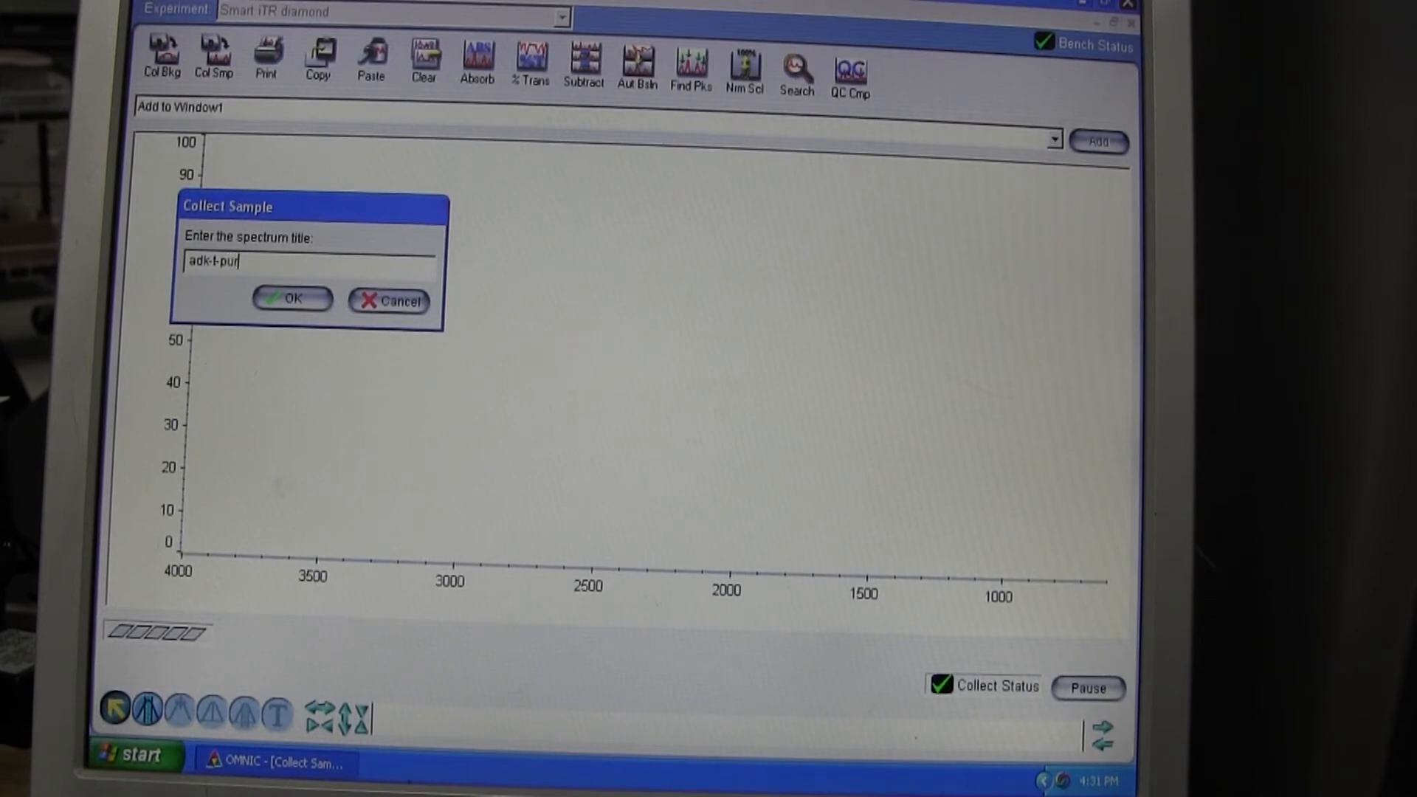
{"action": "type", "text": "e"}
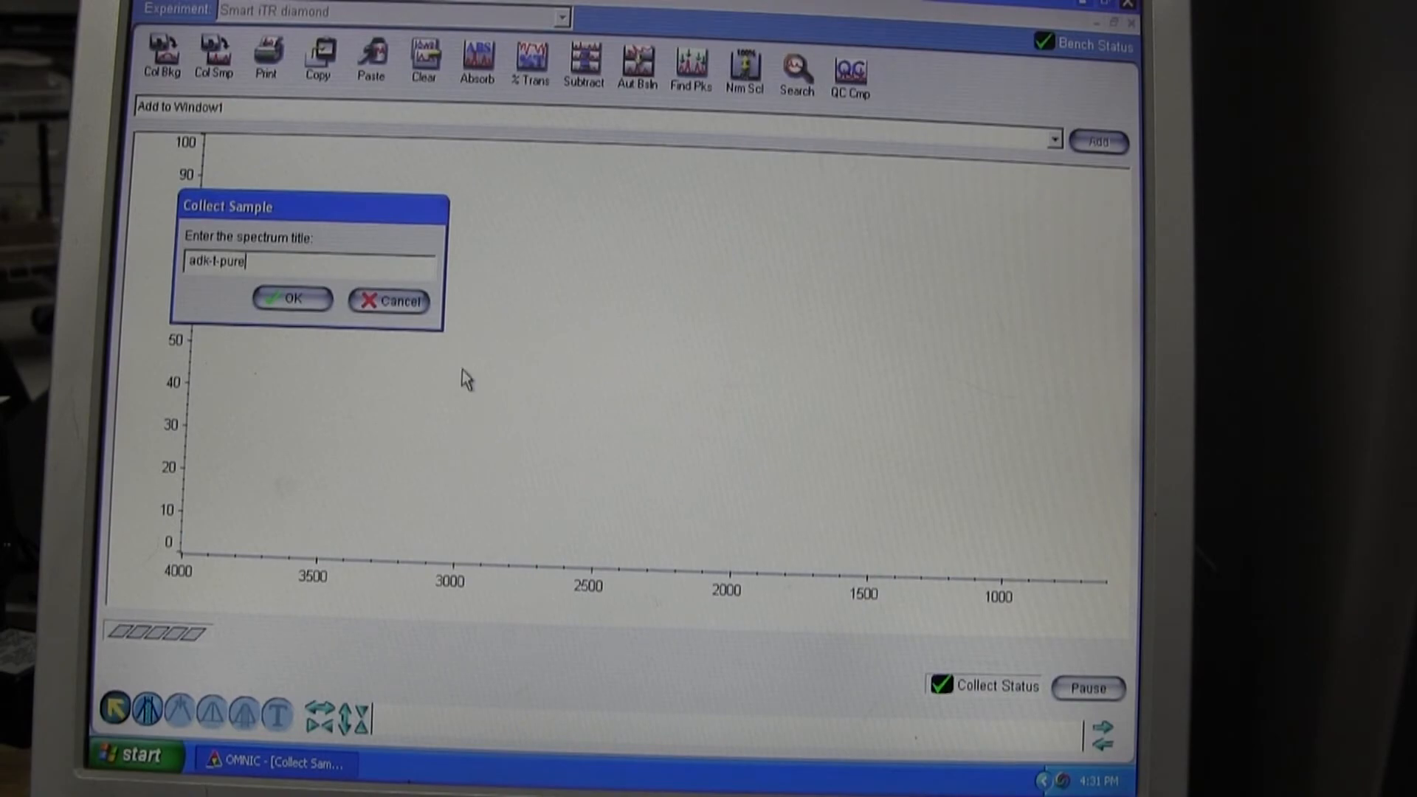
{"action": "left_click", "coordinate": [291, 299]}
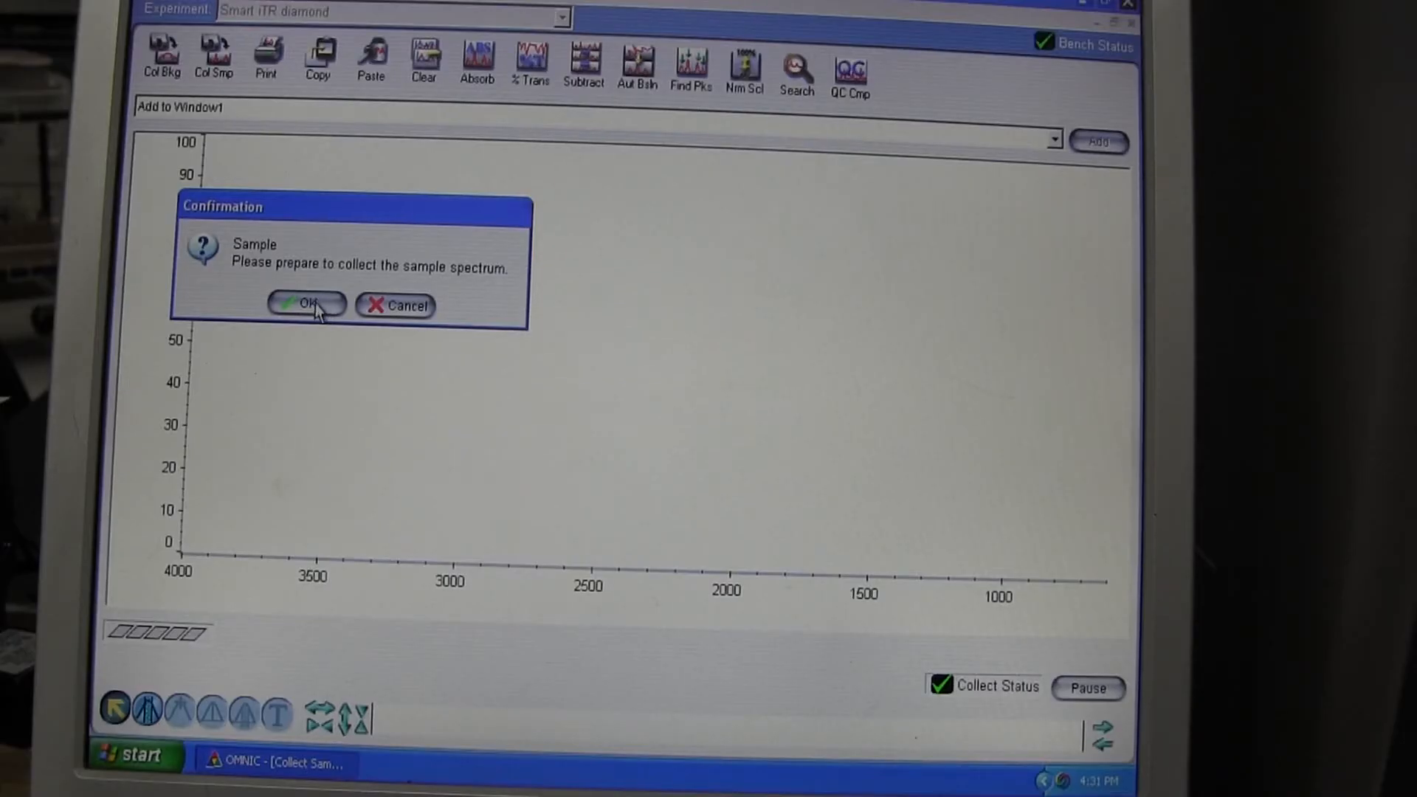
- Collect the adk-t-pure sample and add it to Window1
{"action": "left_click", "coordinate": [301, 306]}
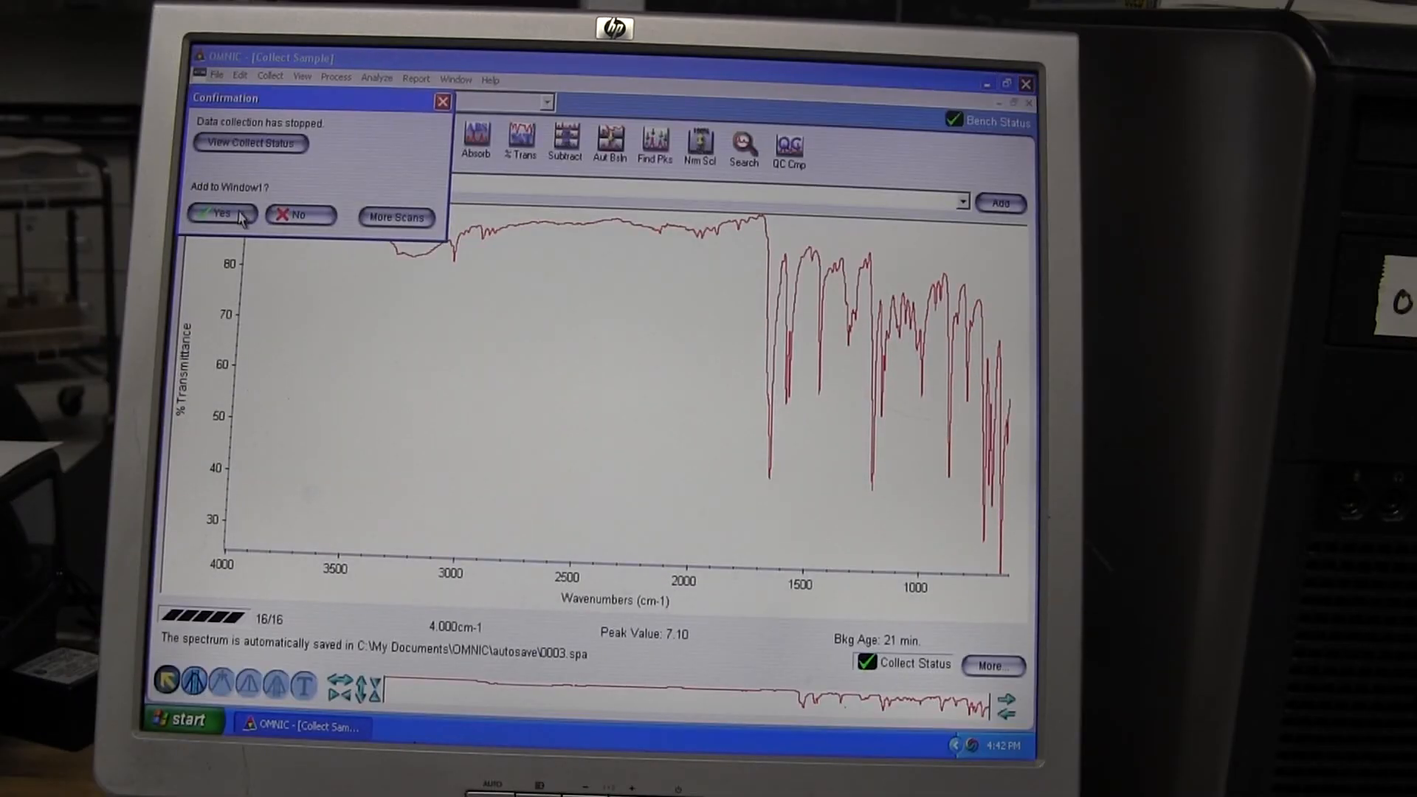
{"action": "left_click", "coordinate": [221, 214]}
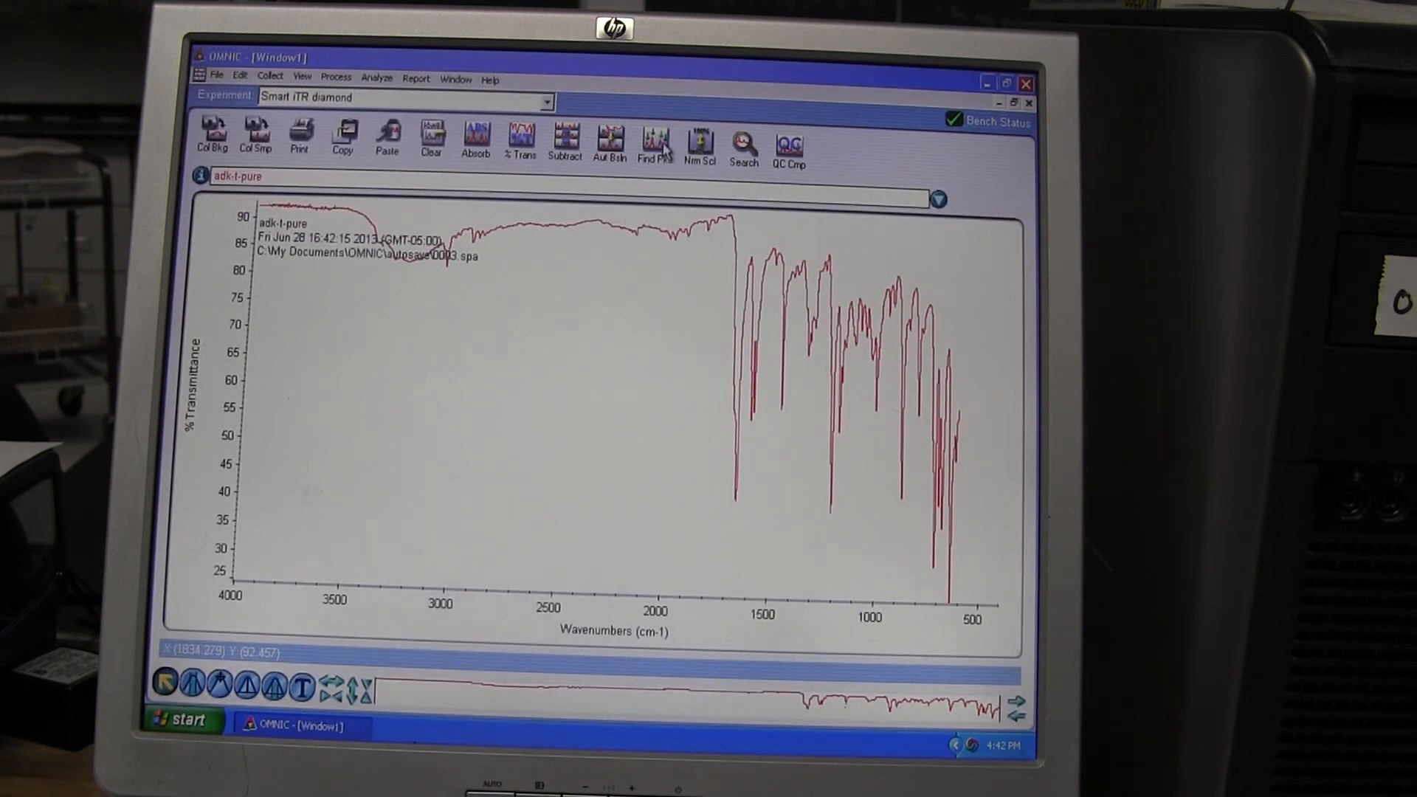
- Run Find Peaks, label peaks (1657, 1209, 874 cm⁻¹), and place results in Window1
{"action": "left_click", "coordinate": [656, 139]}
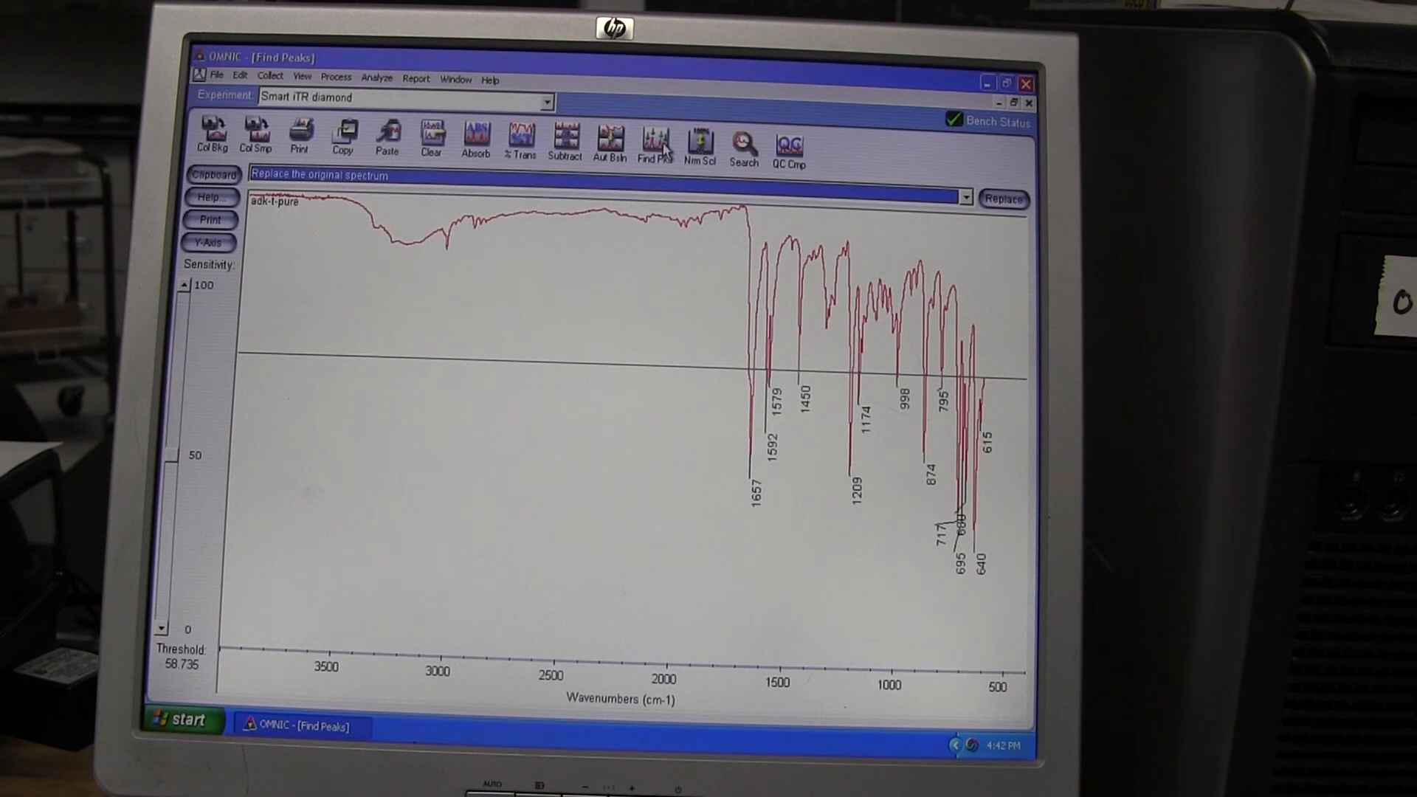
{"action": "left_click", "coordinate": [965, 198]}
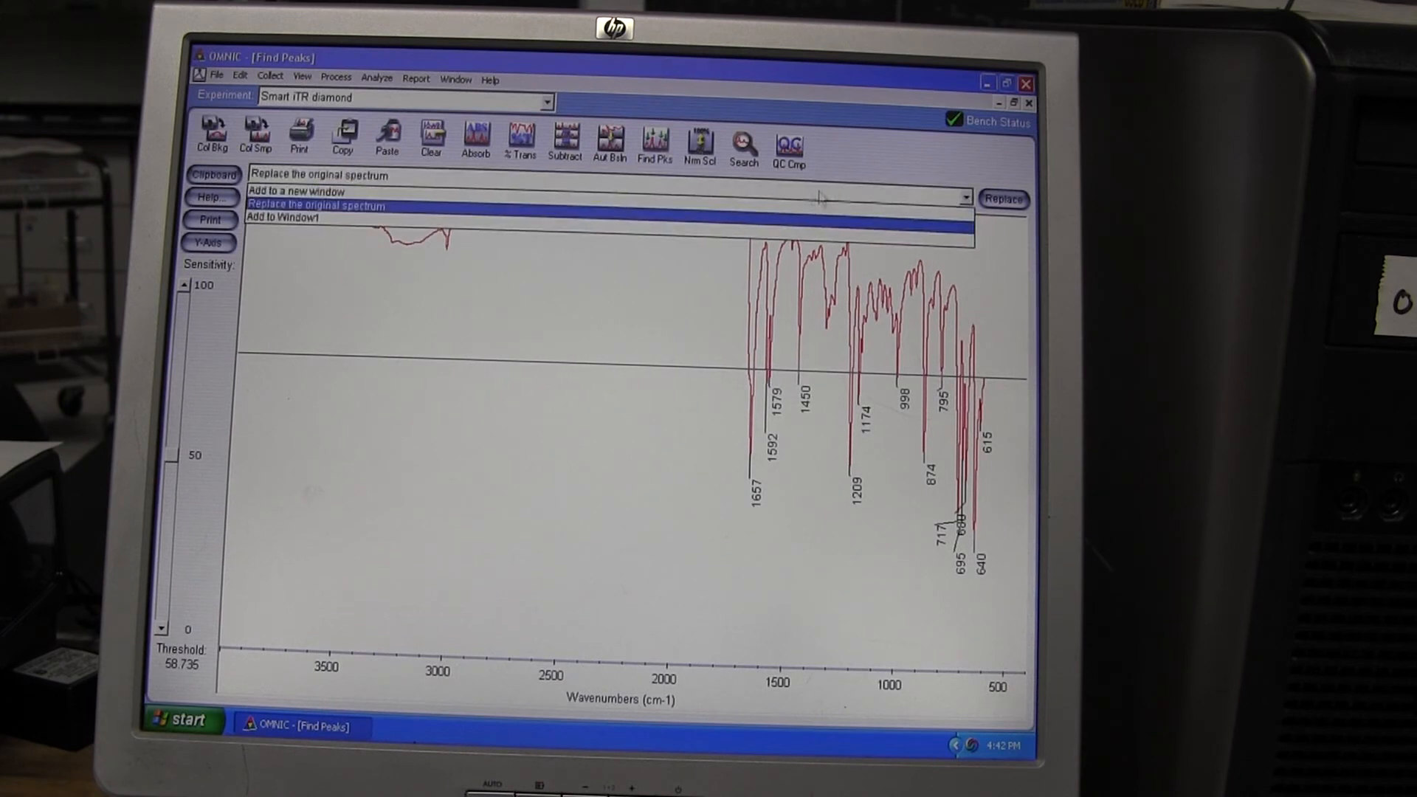
{"action": "left_click", "coordinate": [281, 217]}
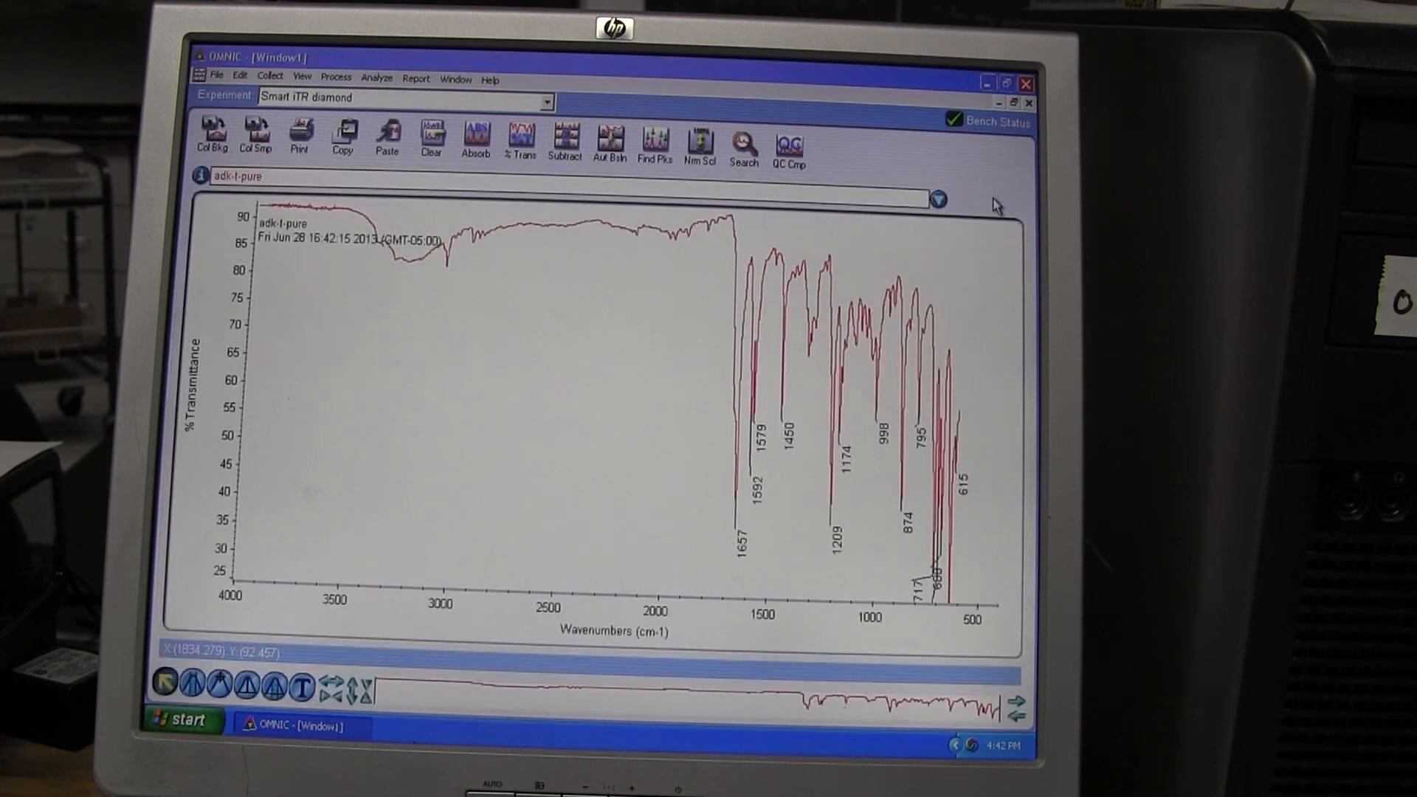
{"action": "left_click", "coordinate": [657, 137]}
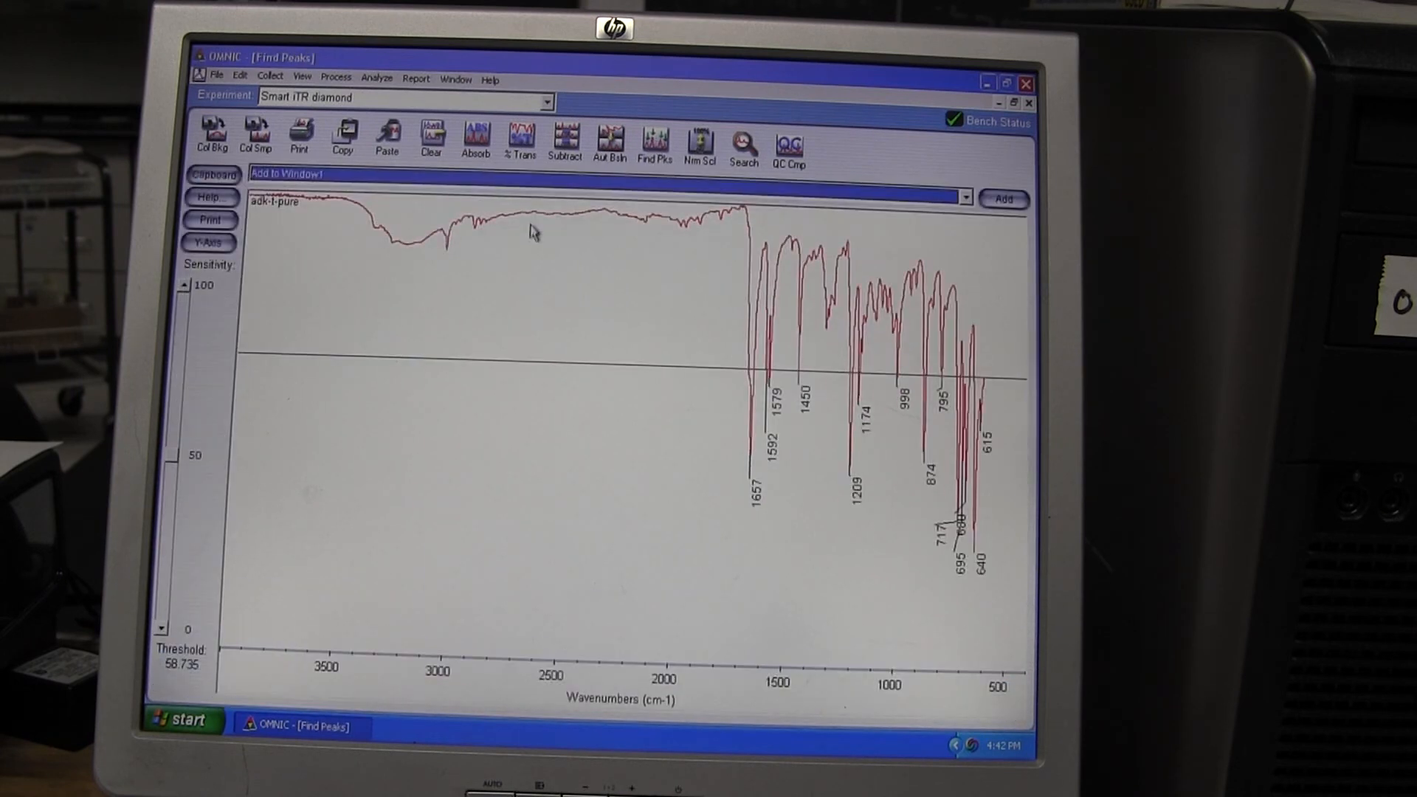